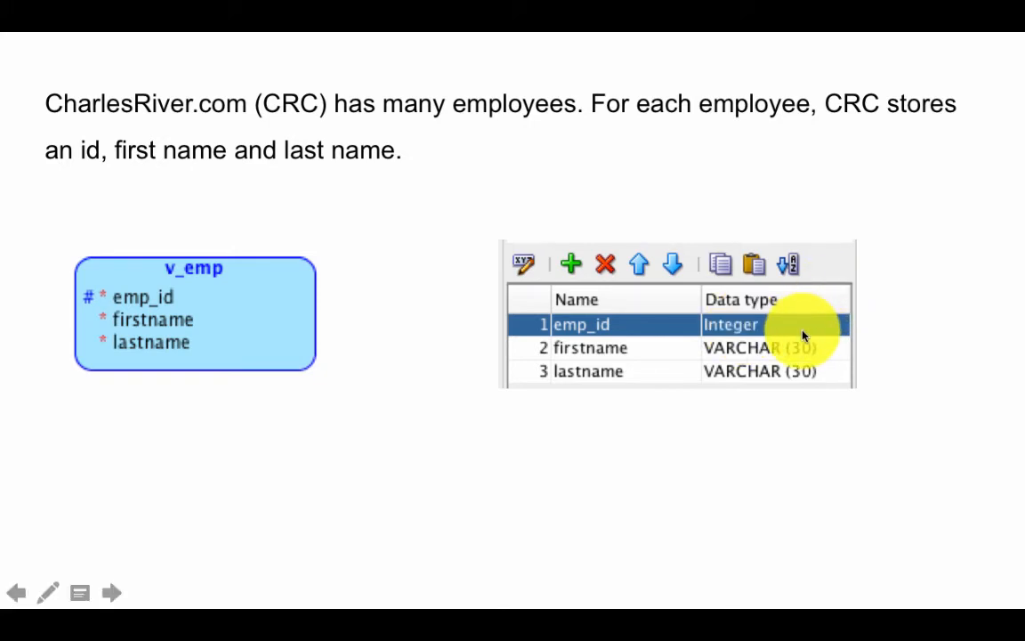
mouse_move(751, 372)
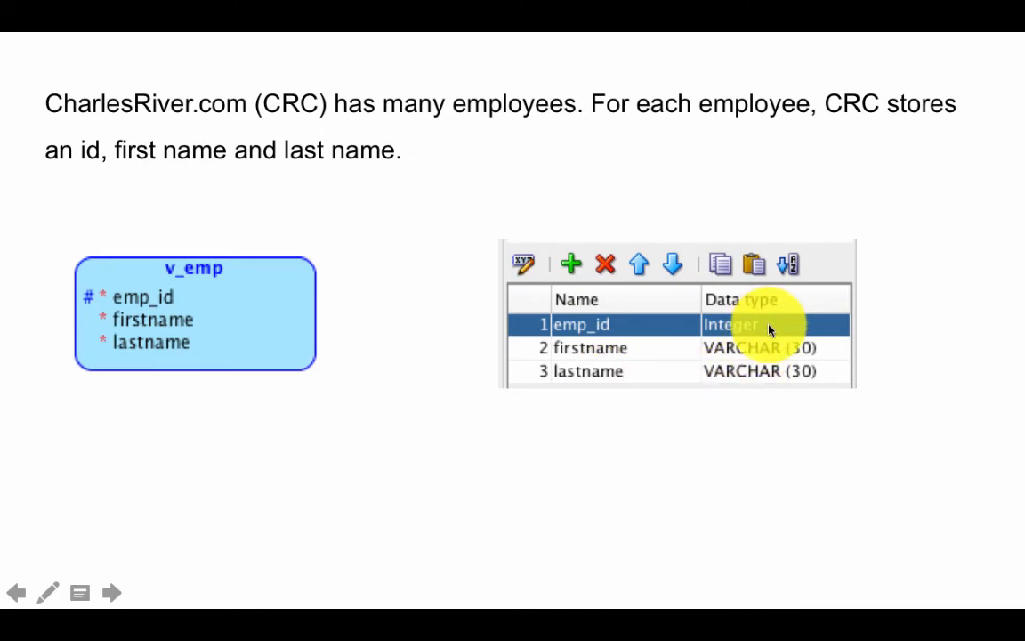
left_click(110, 593)
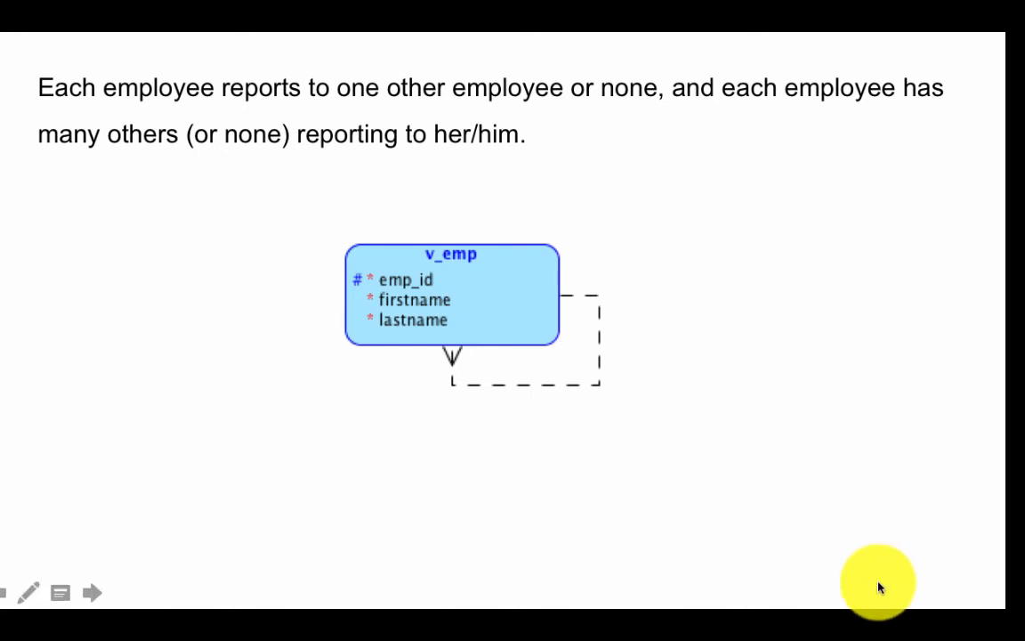
mouse_move(566, 306)
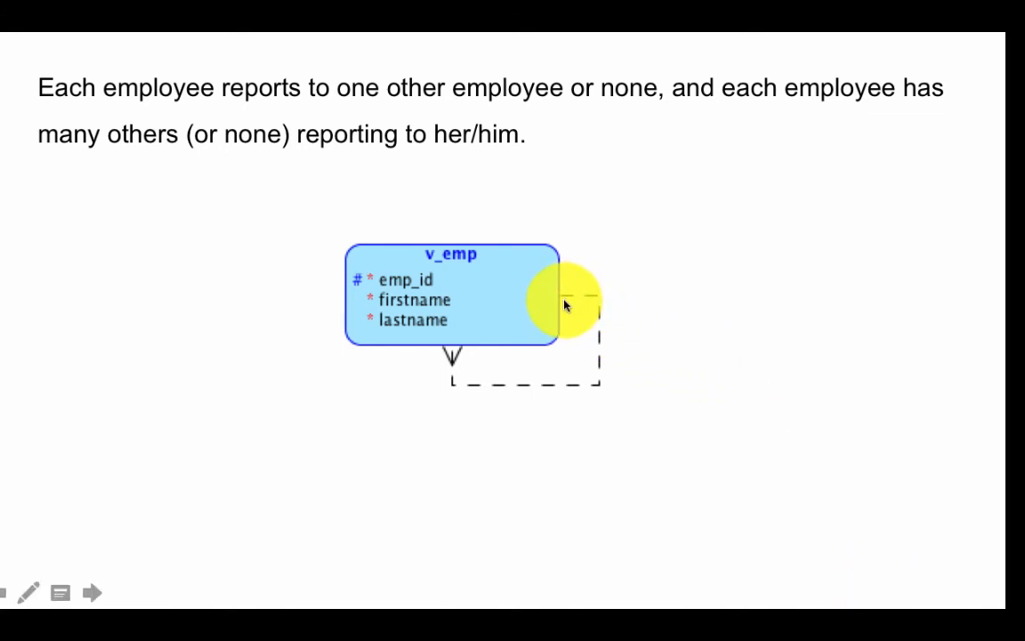
mouse_move(527, 232)
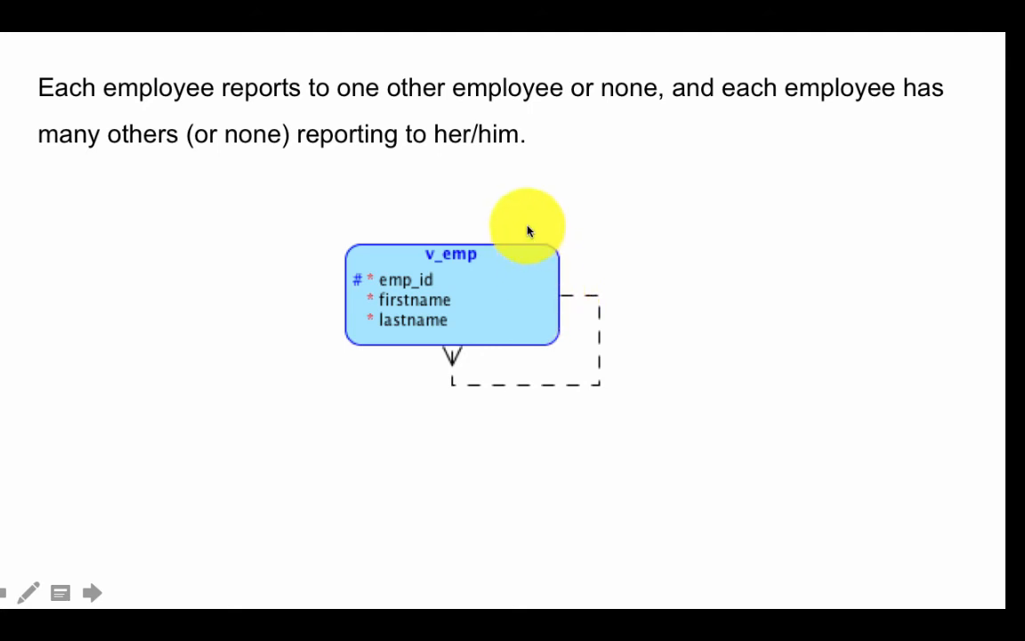
mouse_move(527, 385)
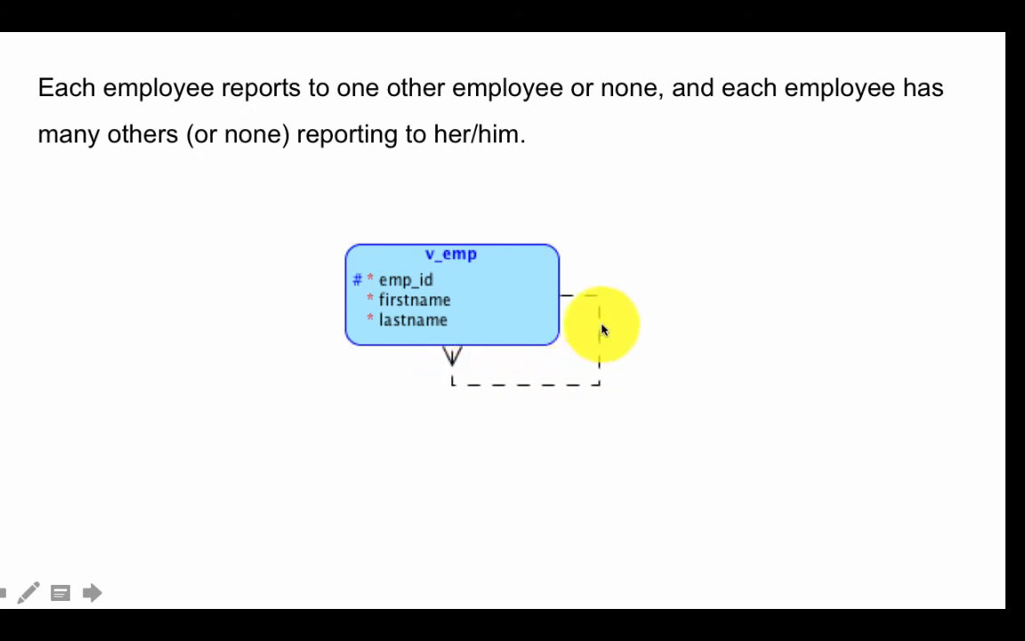
mouse_move(567, 293)
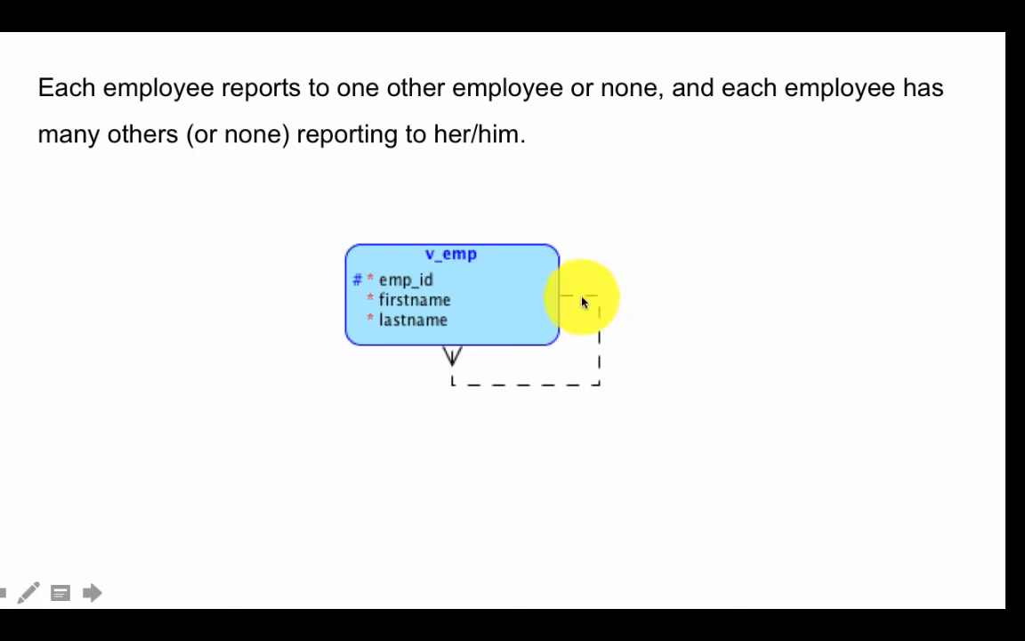
mouse_move(461, 388)
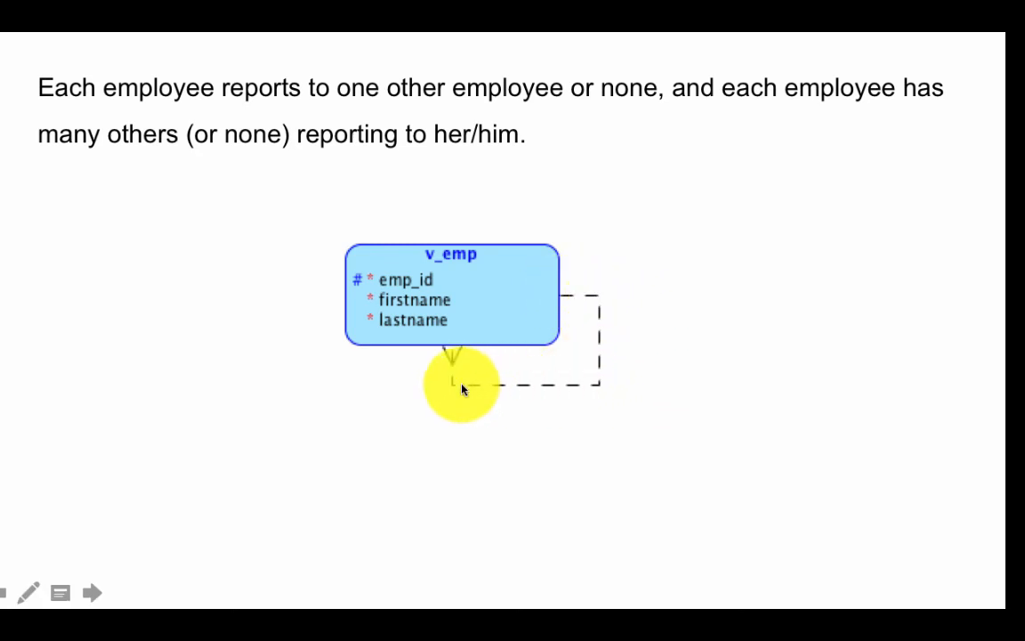